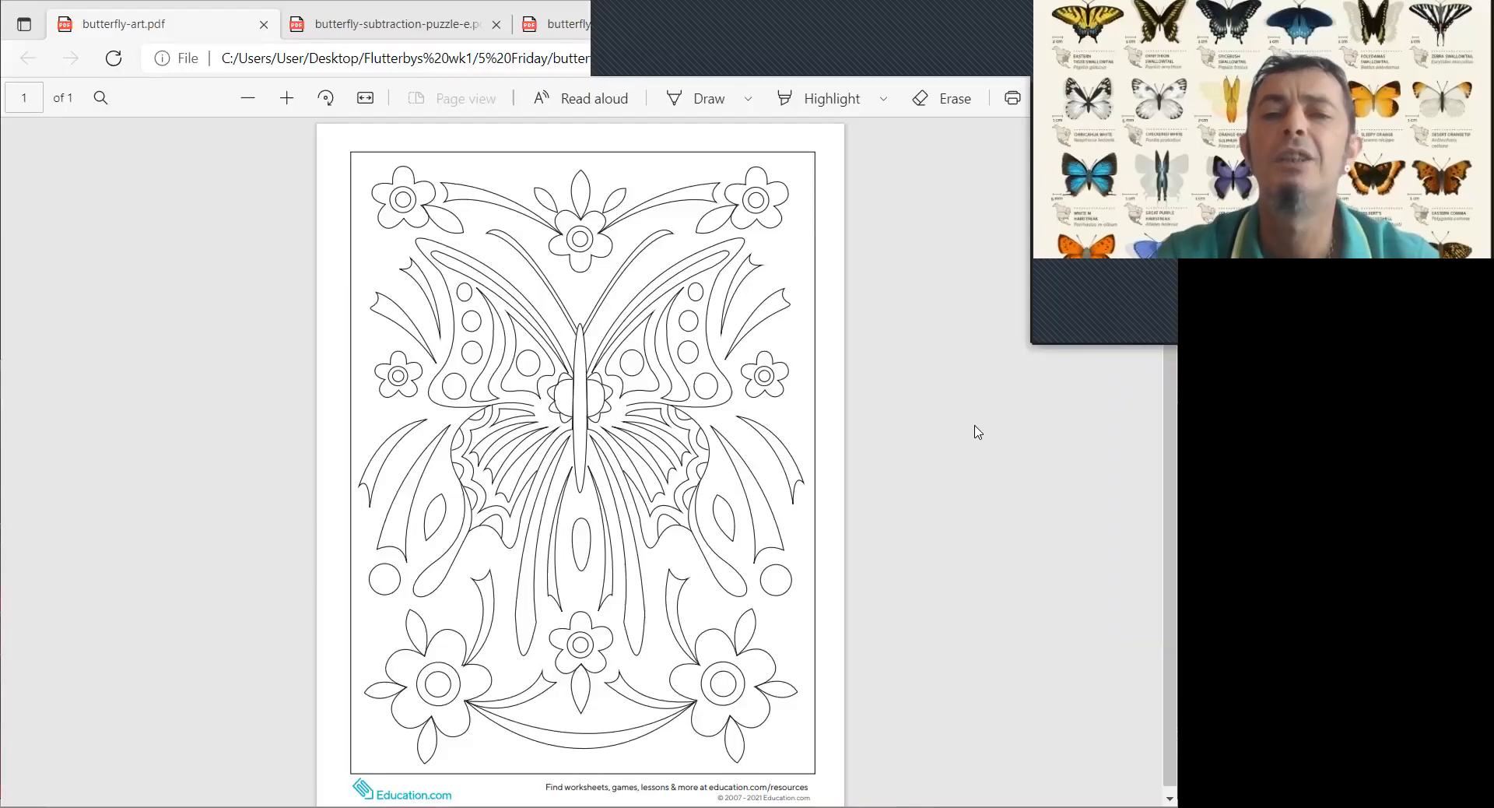
{"action": "mouse_move", "coordinate": [972, 462]}
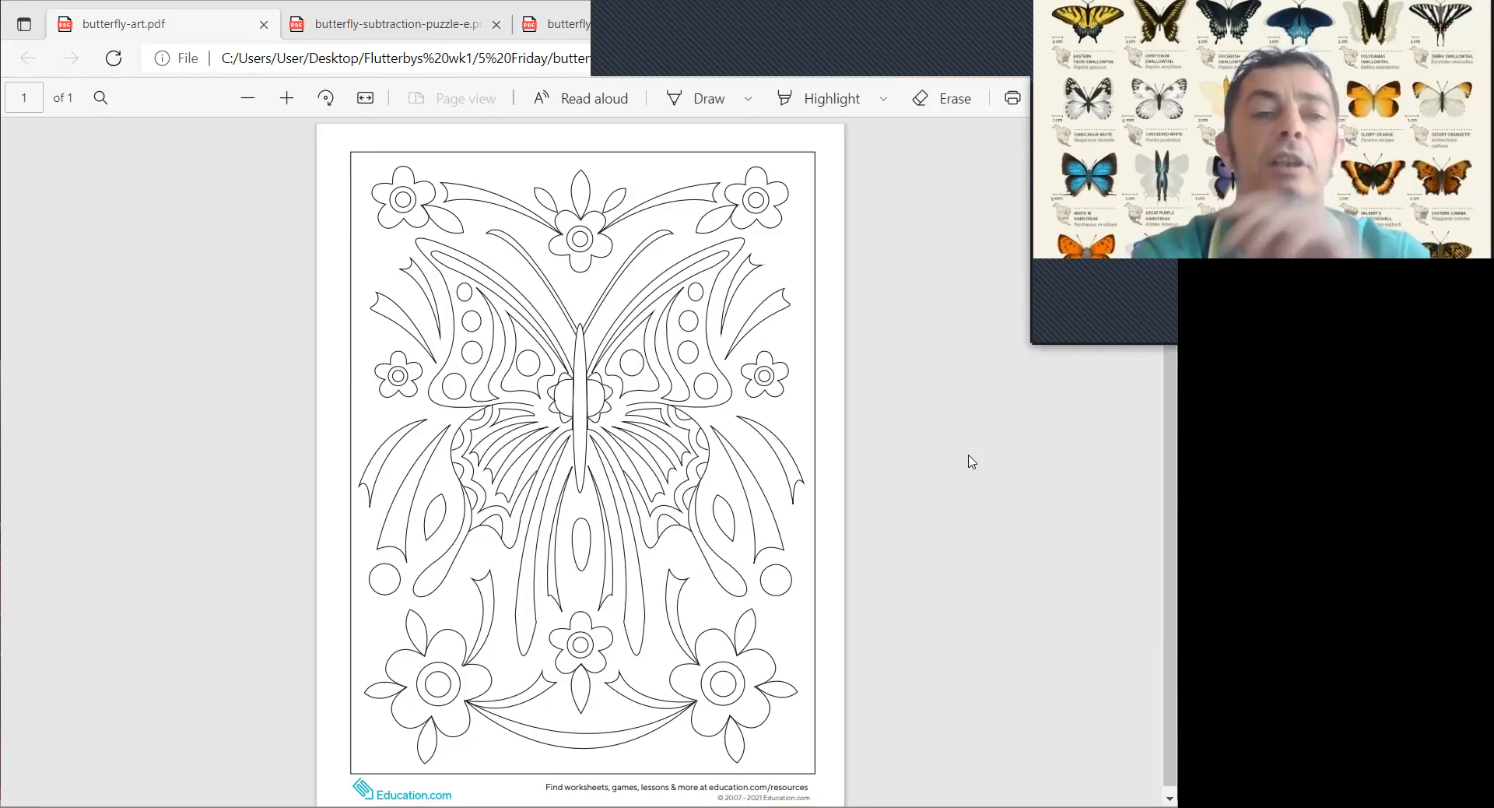
{"action": "mouse_move", "coordinate": [952, 505]}
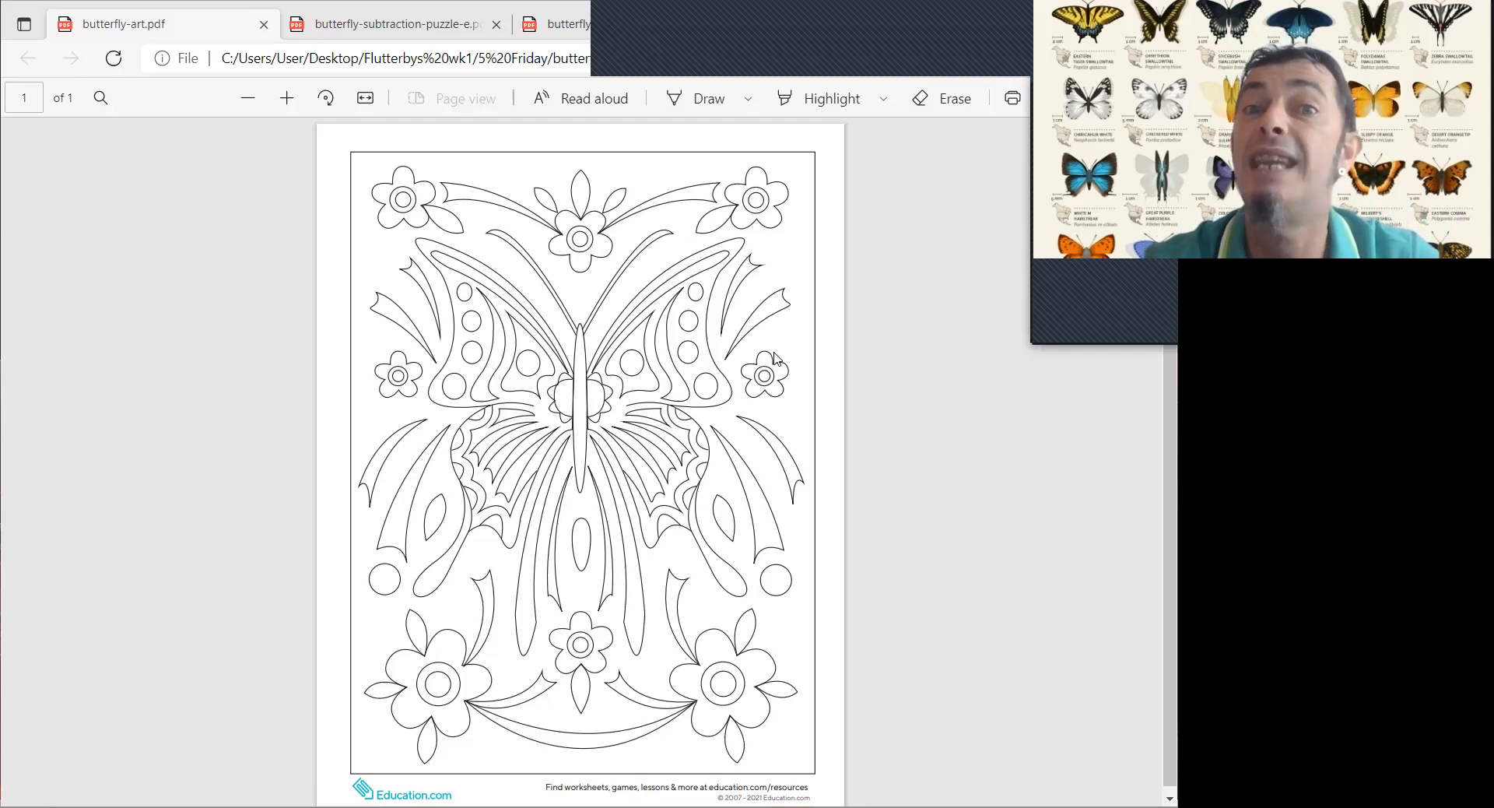
{"action": "mouse_move", "coordinate": [387, 689]}
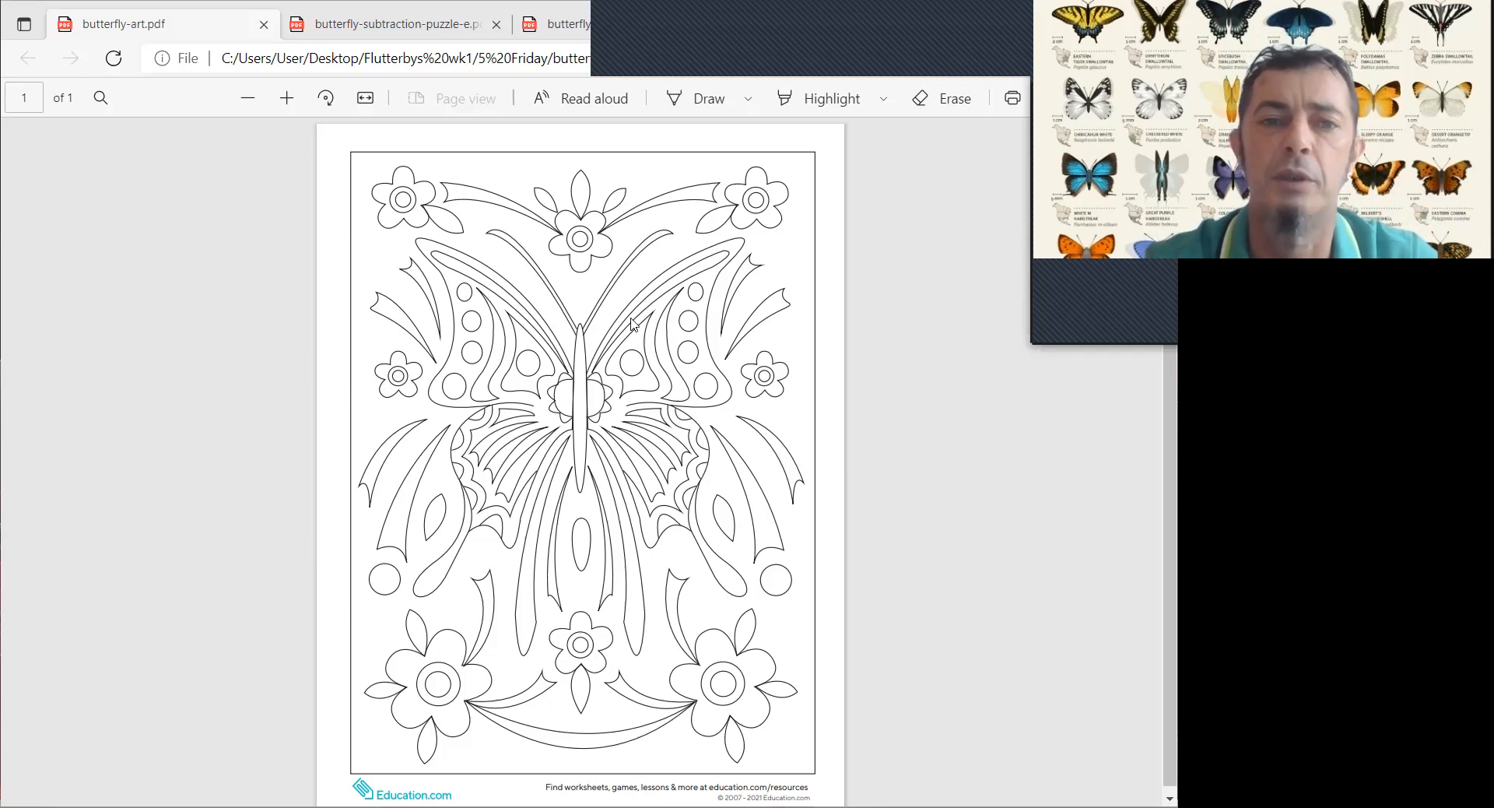
{"action": "mouse_move", "coordinate": [684, 267]}
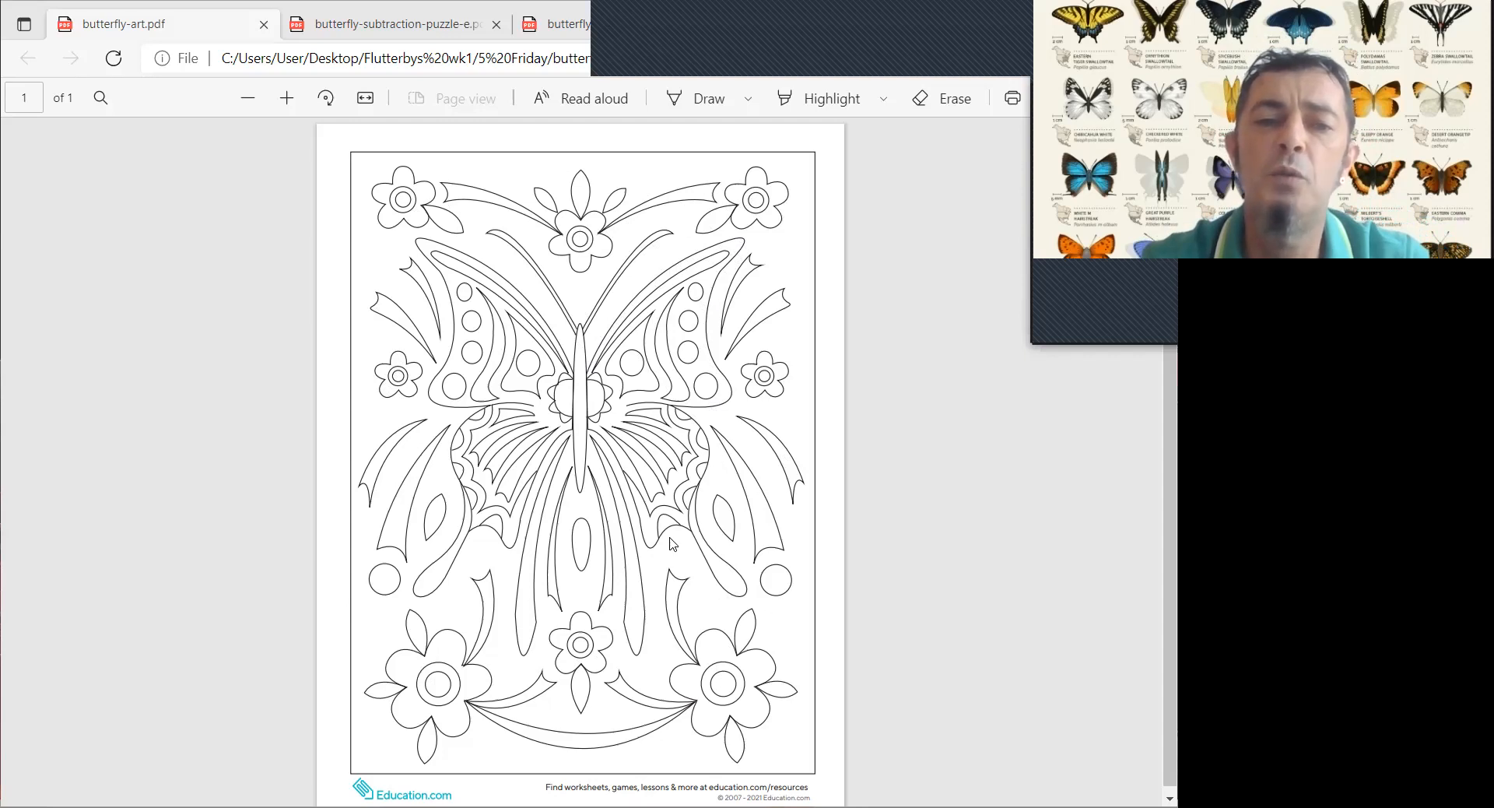
{"action": "mouse_move", "coordinate": [636, 632]}
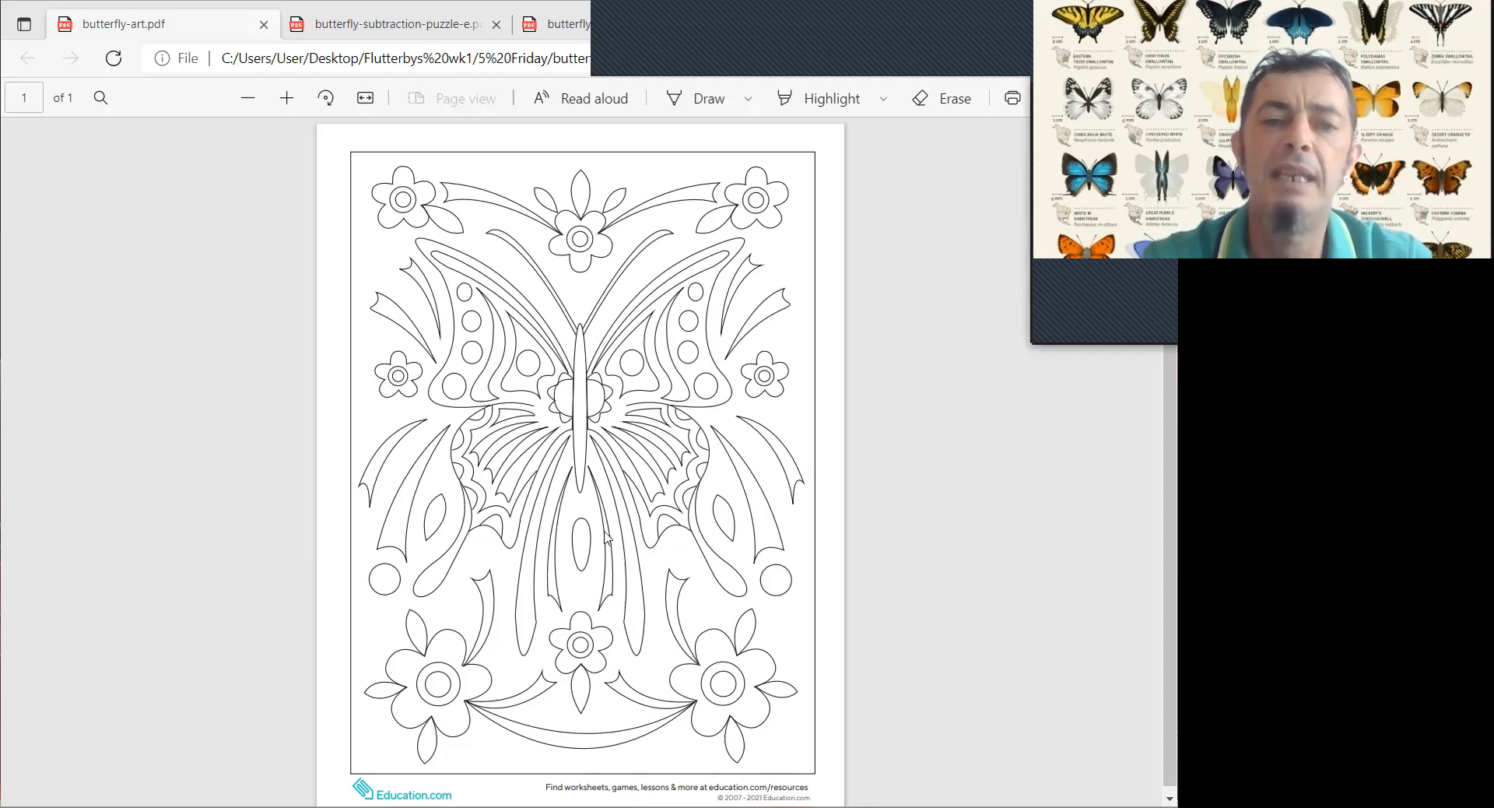
{"action": "mouse_move", "coordinate": [529, 561]}
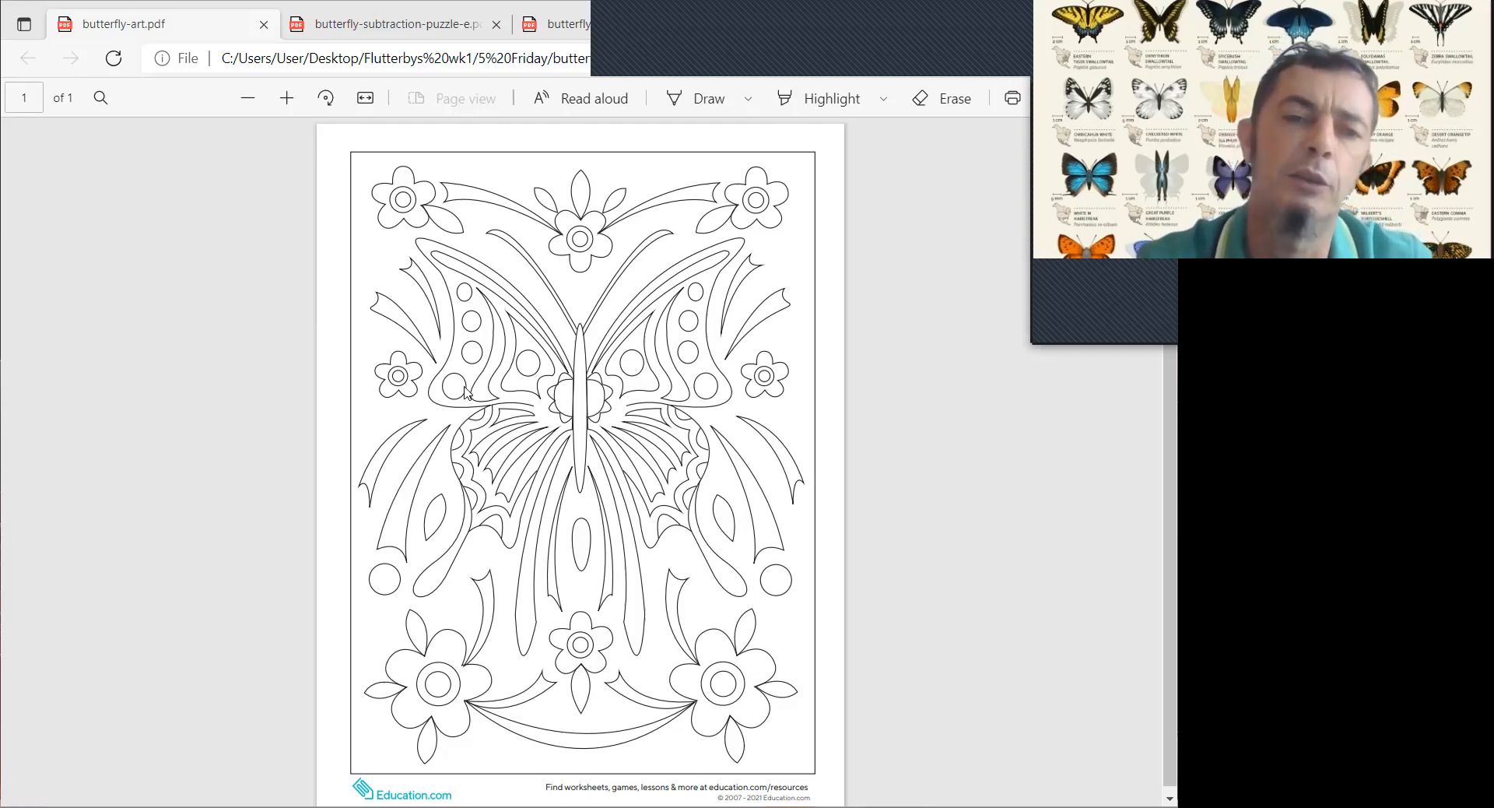
{"action": "mouse_move", "coordinate": [586, 318]}
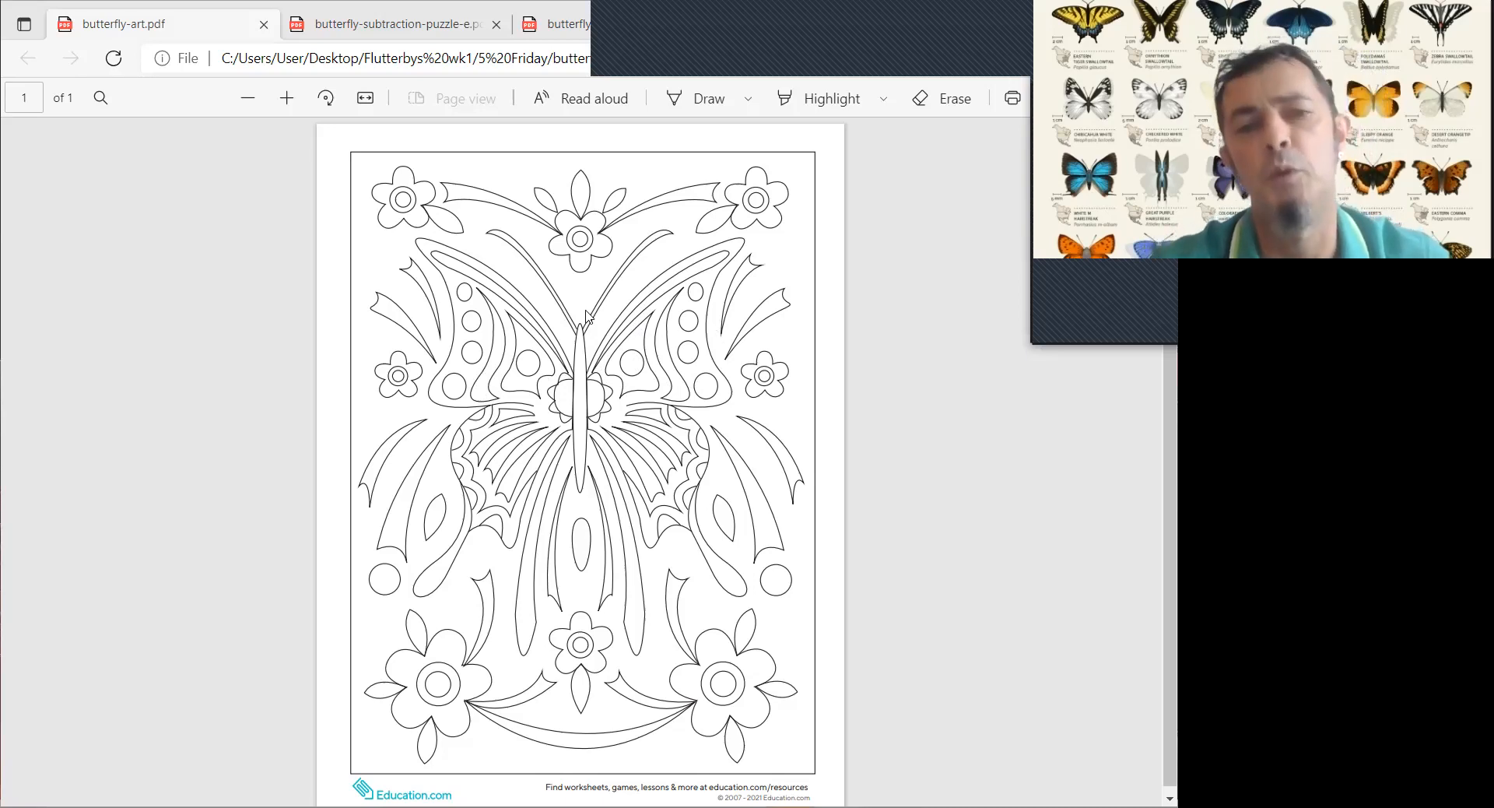
{"action": "mouse_move", "coordinate": [521, 361]}
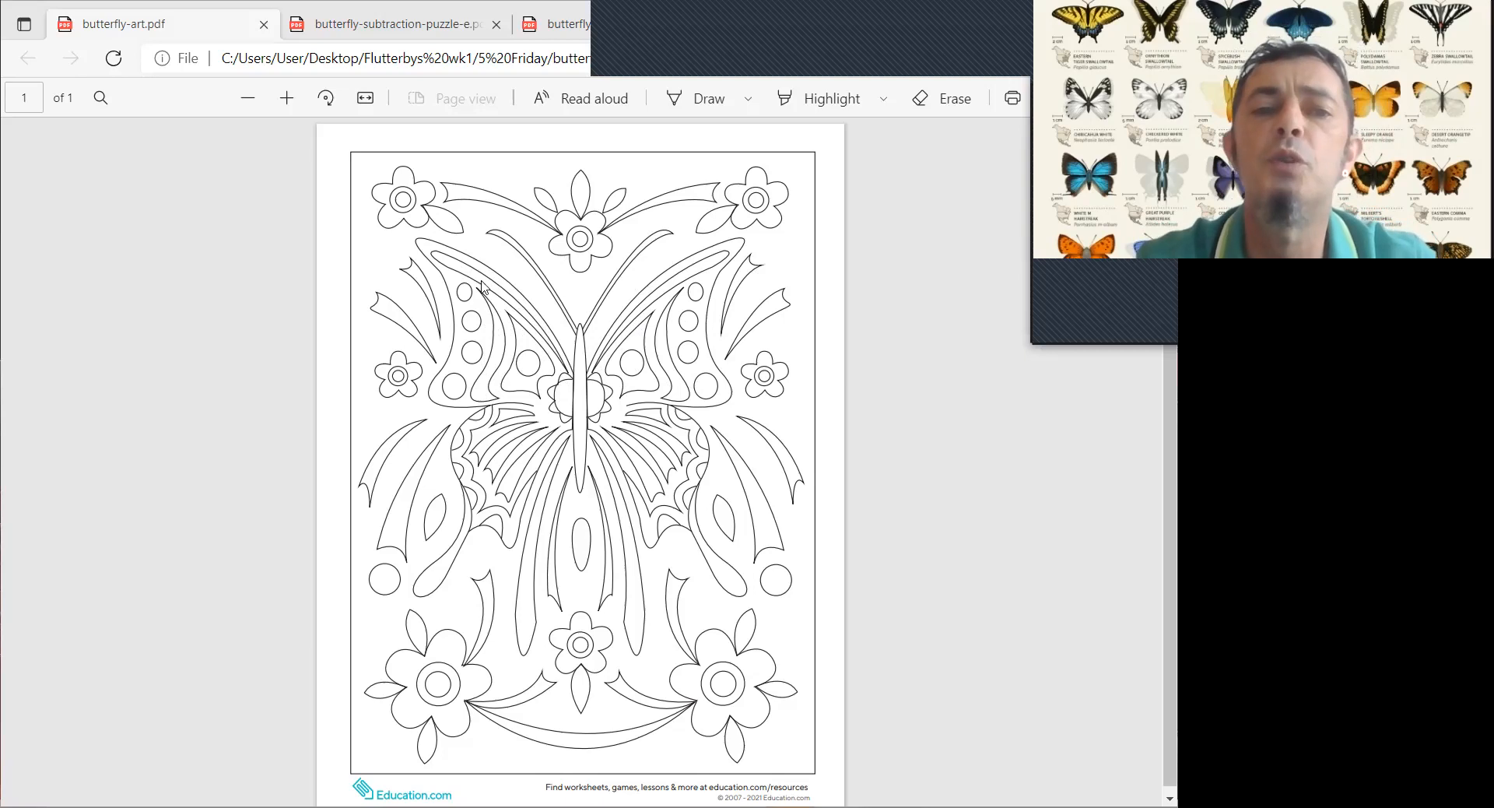
{"action": "mouse_move", "coordinate": [1018, 438]}
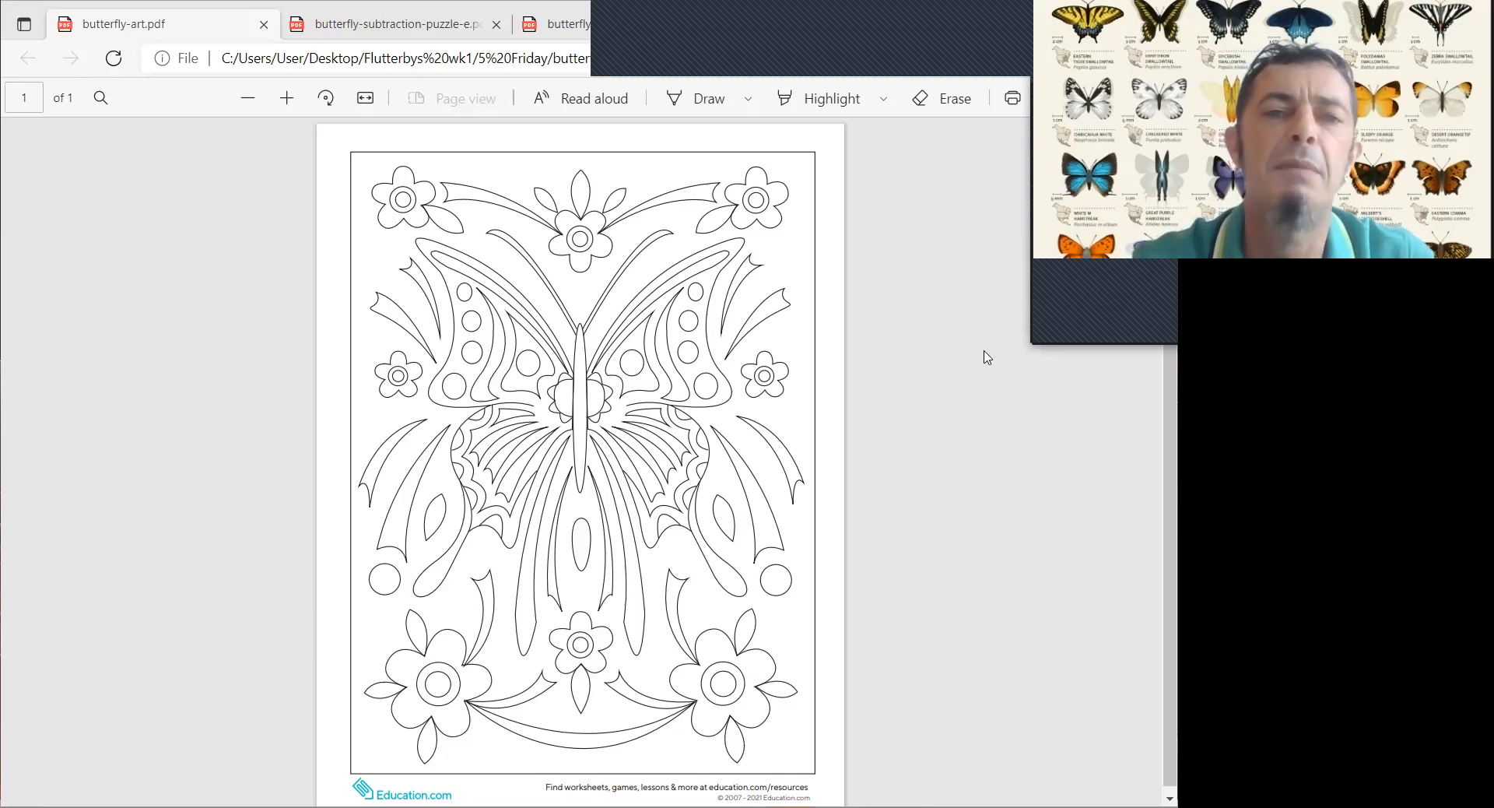
{"action": "mouse_move", "coordinate": [937, 232]}
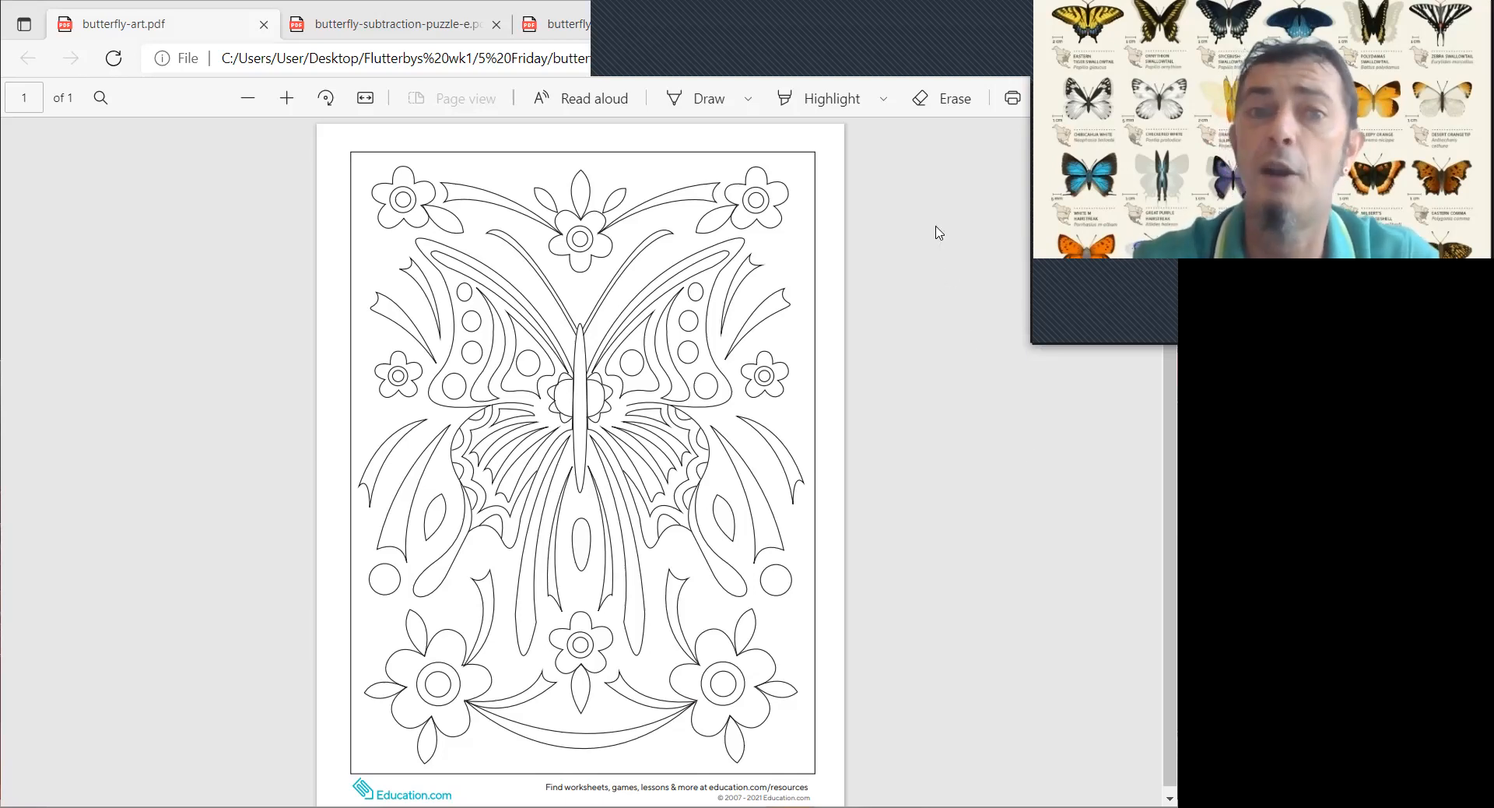
{"action": "mouse_move", "coordinate": [757, 198]}
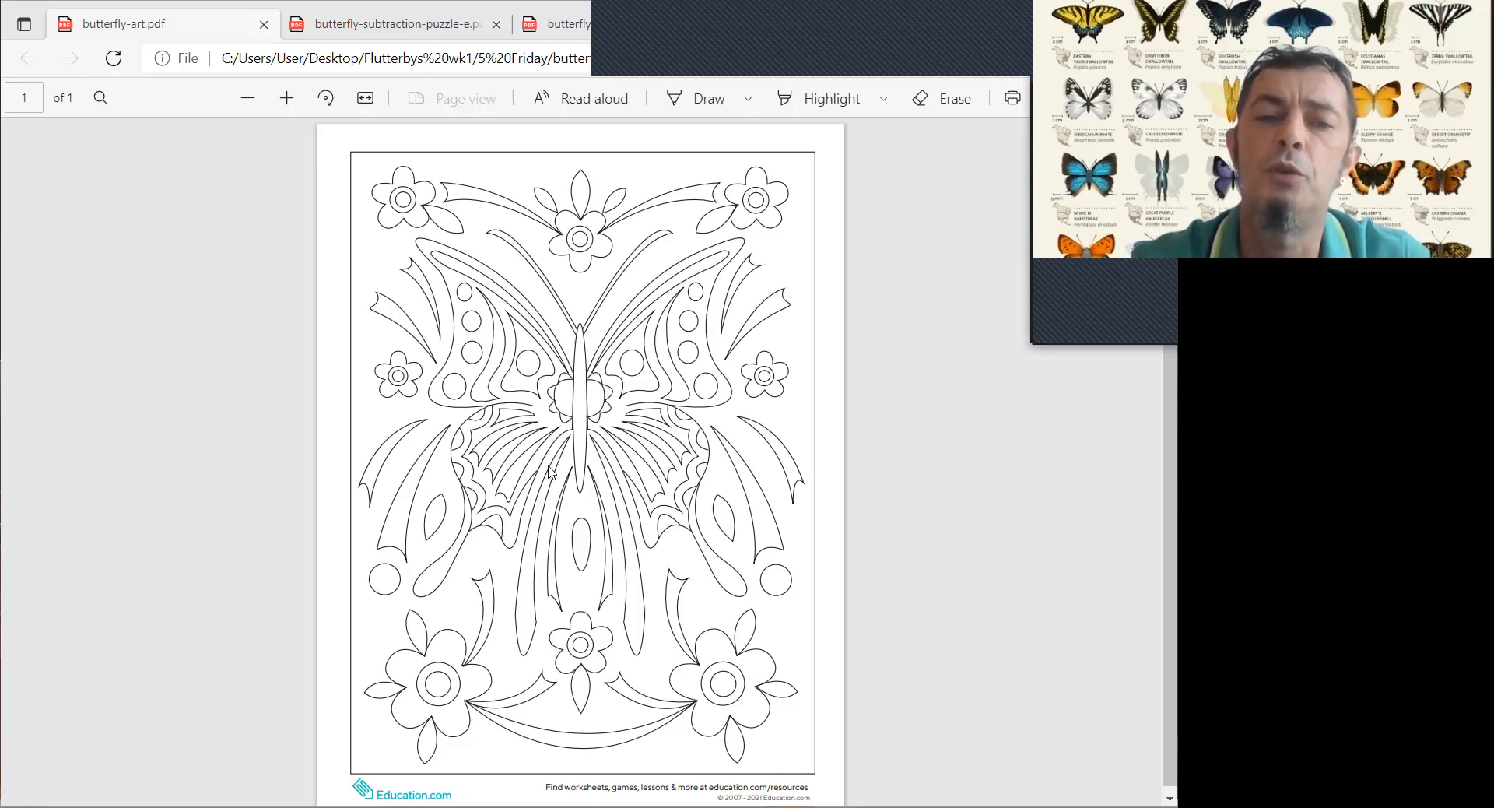
{"action": "mouse_move", "coordinate": [695, 401]}
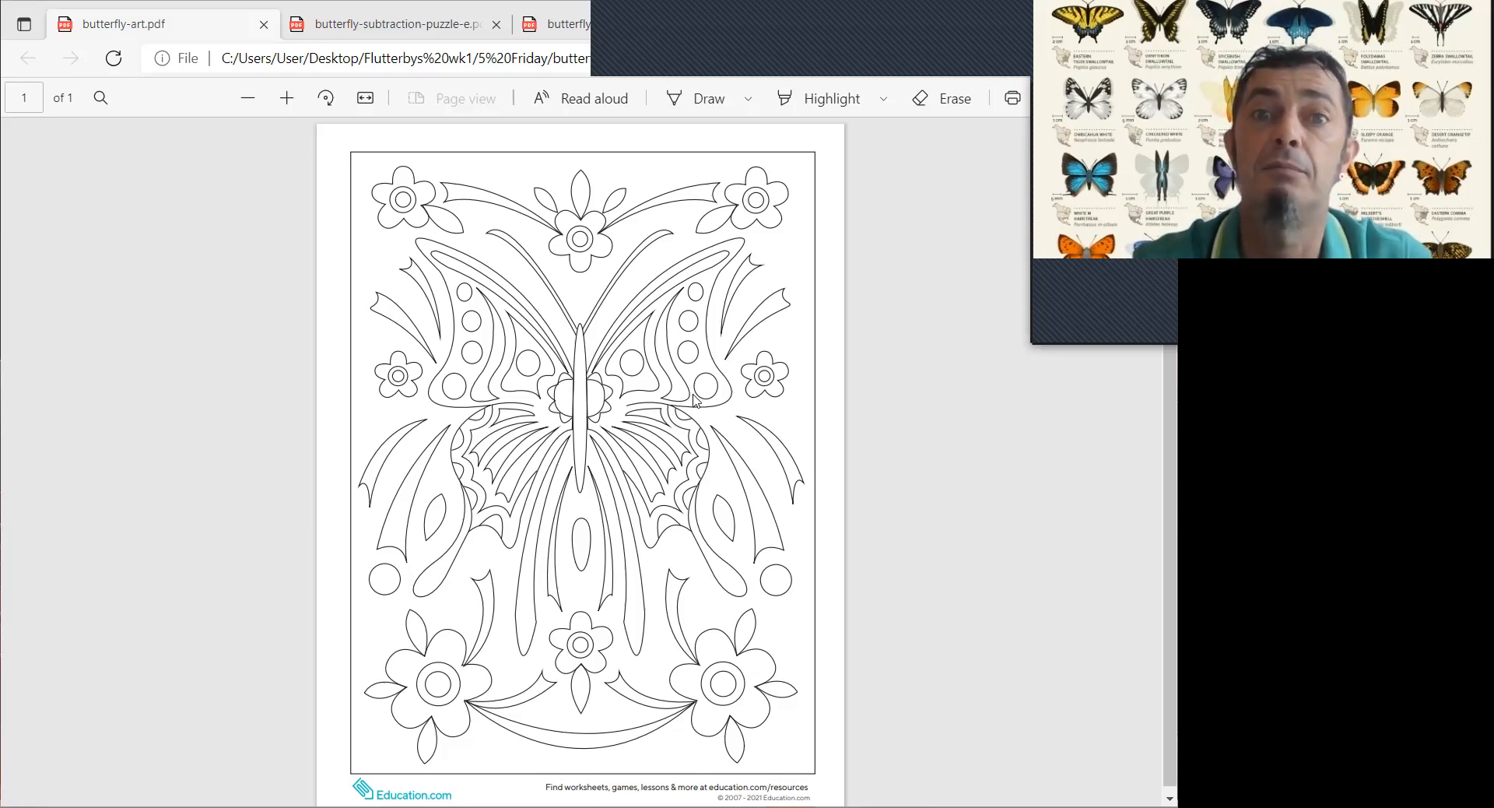